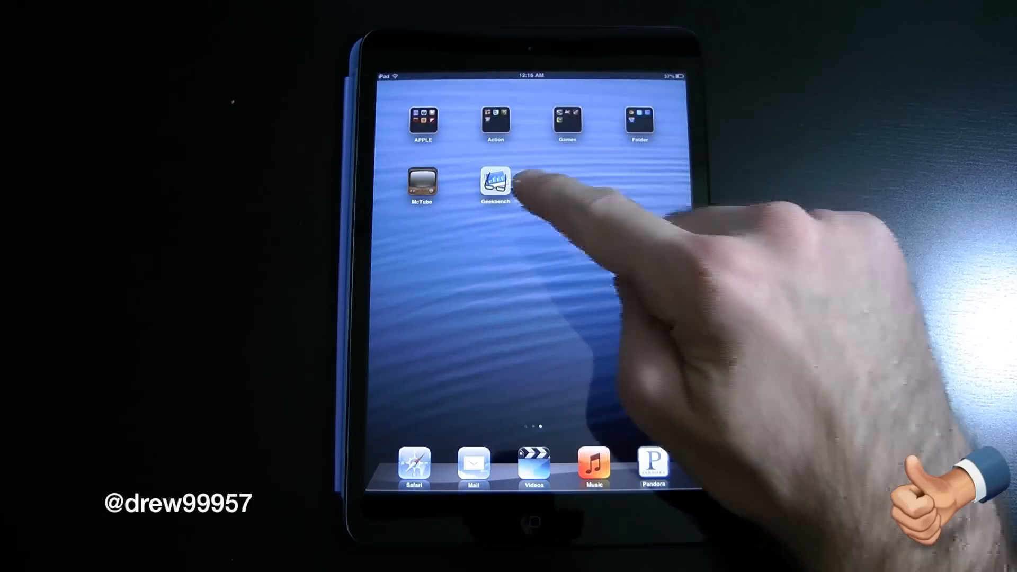
# Step: Launch Geekbench from the home screen to show the iPad's system information
pyautogui.click(494, 183)
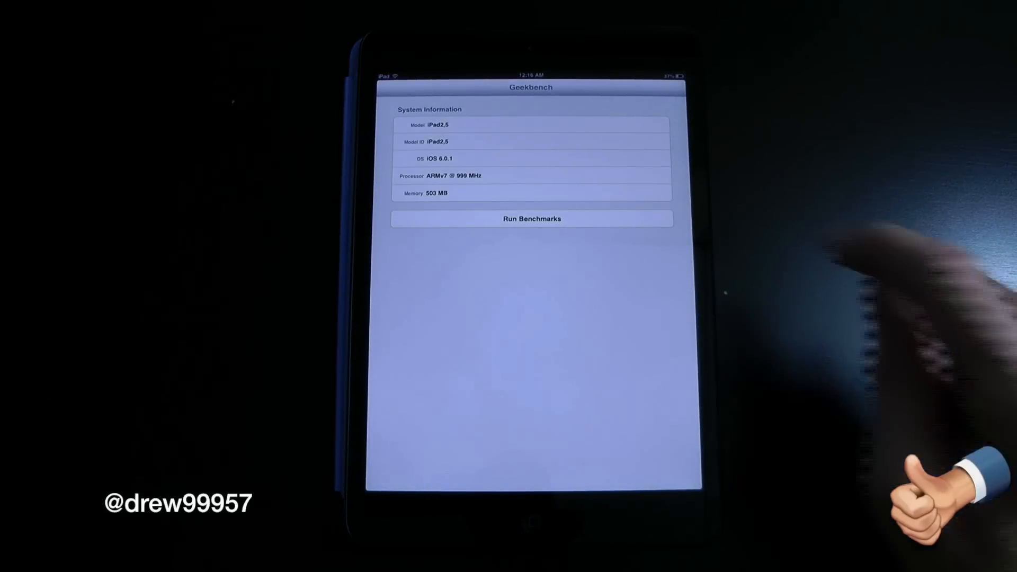
pyautogui.click(530, 218)
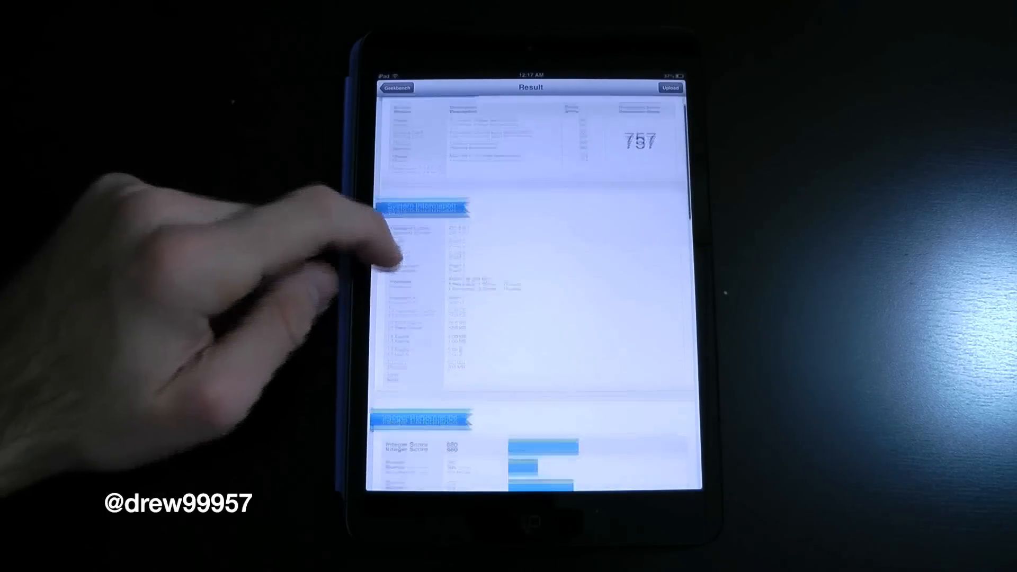
# Step: Scroll the results page past System Information down to the Integer Performance charts
pyautogui.scroll(-3)
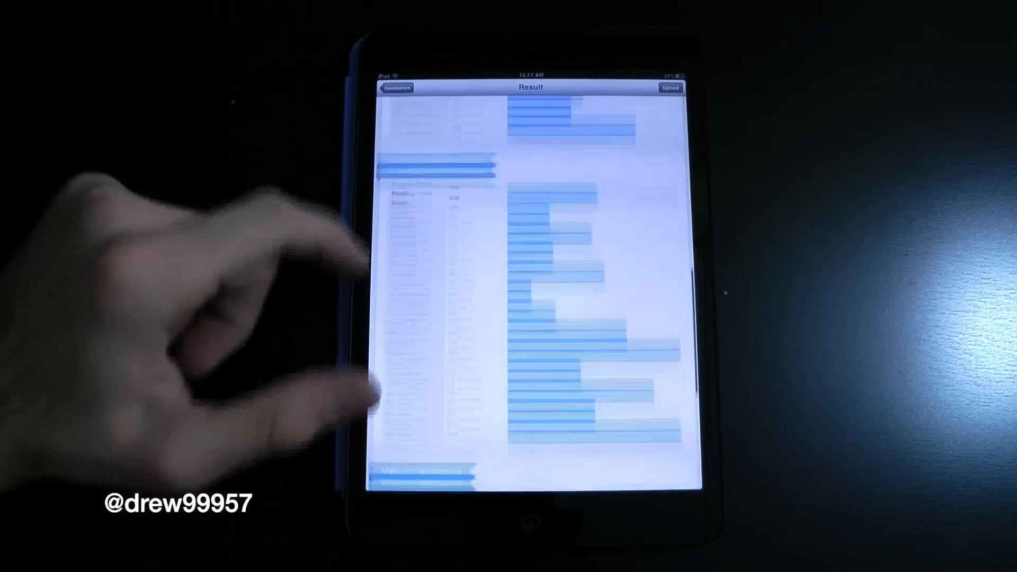
pyautogui.scroll(-3)
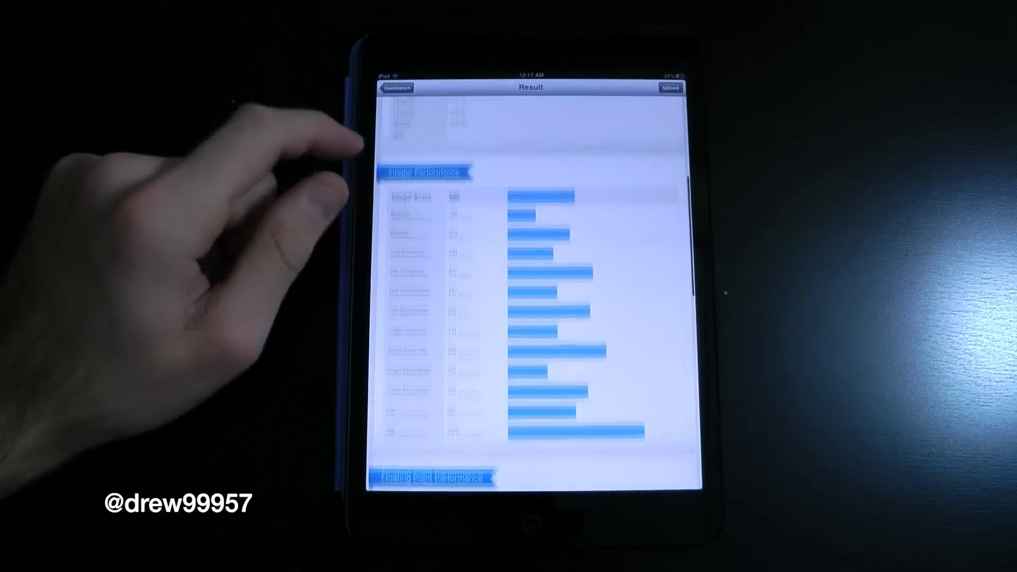